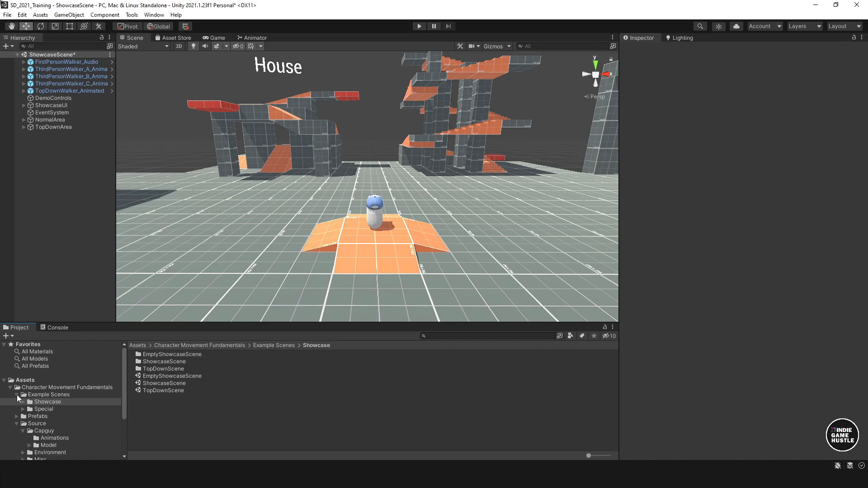
# Open the Character Movement Fundamentals Source folder and collapse the asset's subfolders in the tree
pyautogui.click(36, 409)
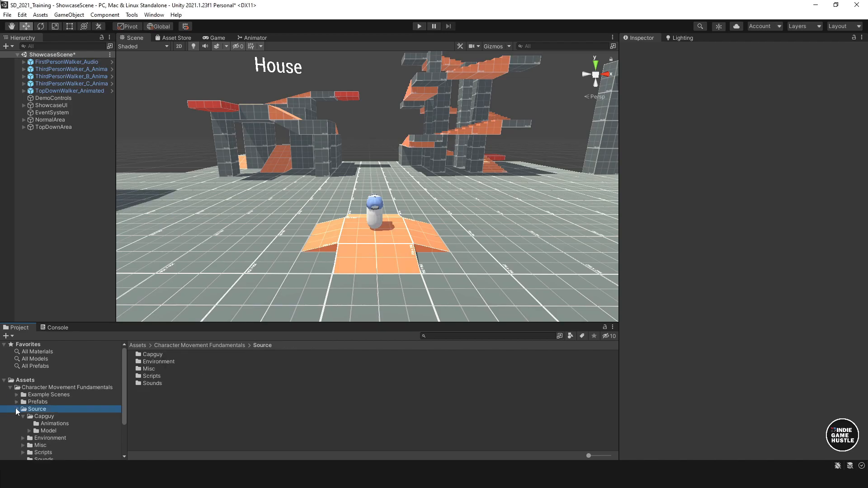
pyautogui.click(10, 409)
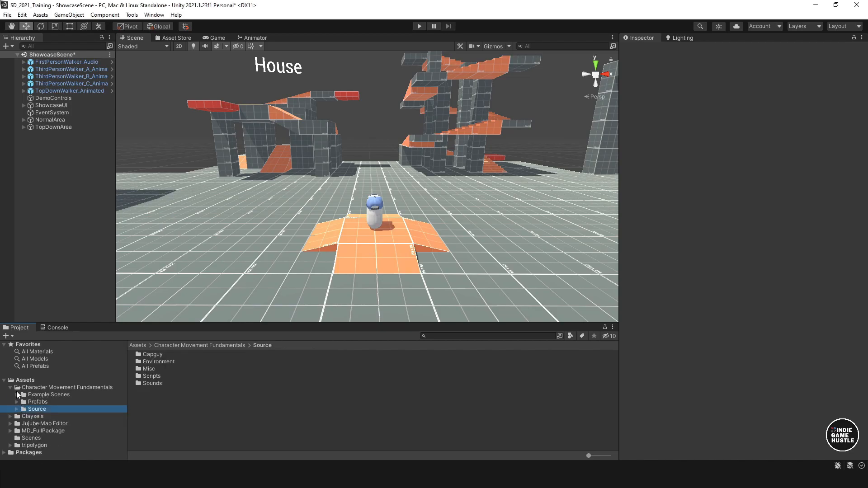
pyautogui.moveTo(374, 220)
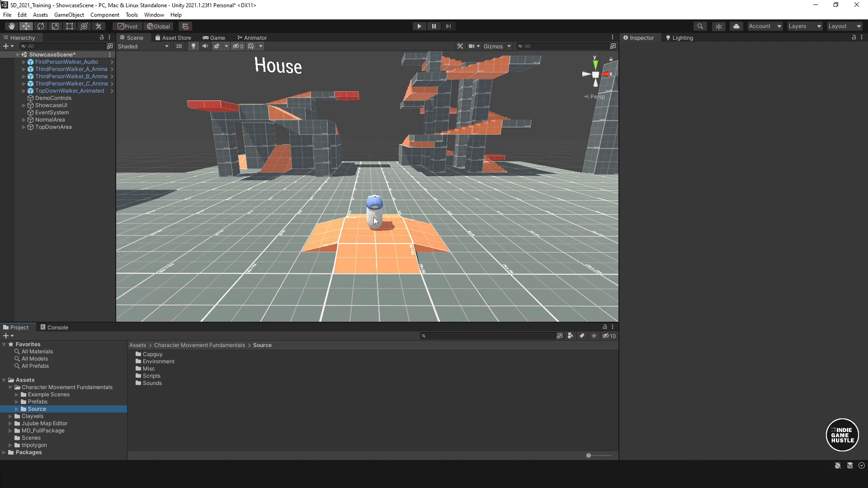
pyautogui.moveTo(414, 123)
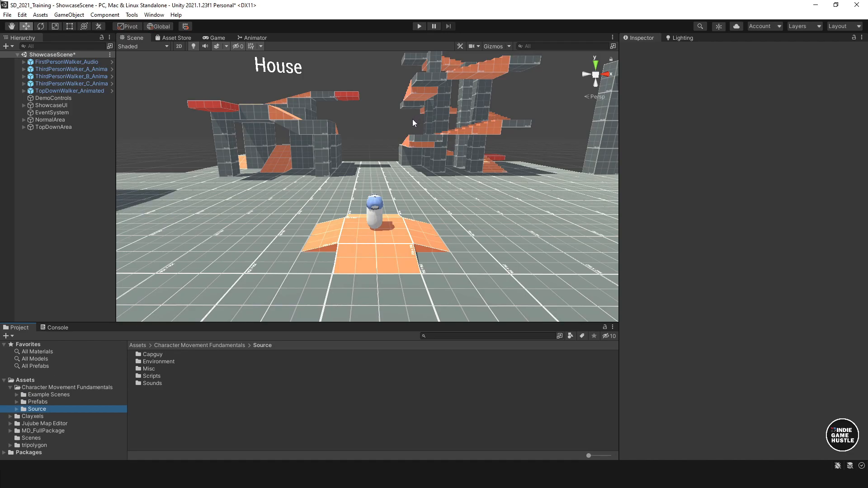
pyautogui.moveTo(462, 137)
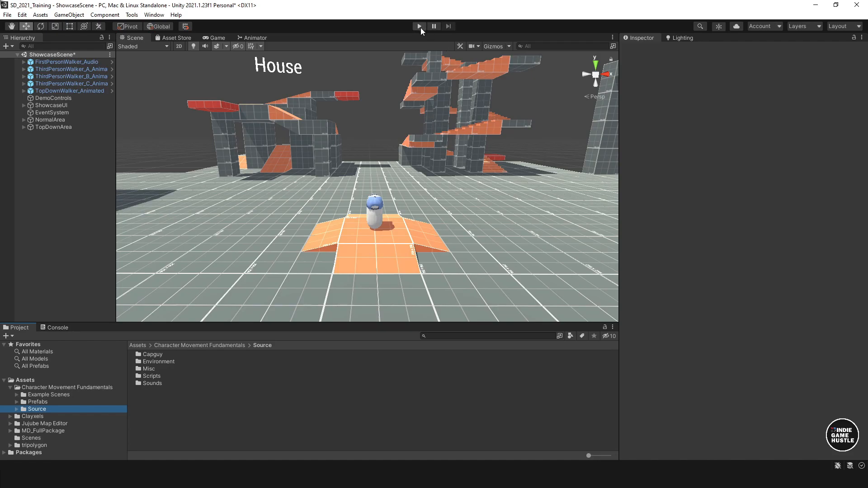
pyautogui.moveTo(298, 160)
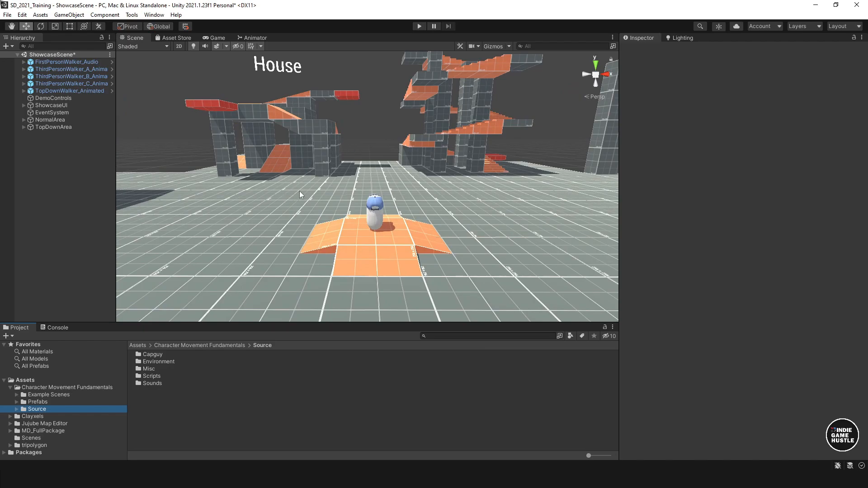
# Look over the asset's store listing, then enter Play mode for the showcase scene
pyautogui.click(176, 38)
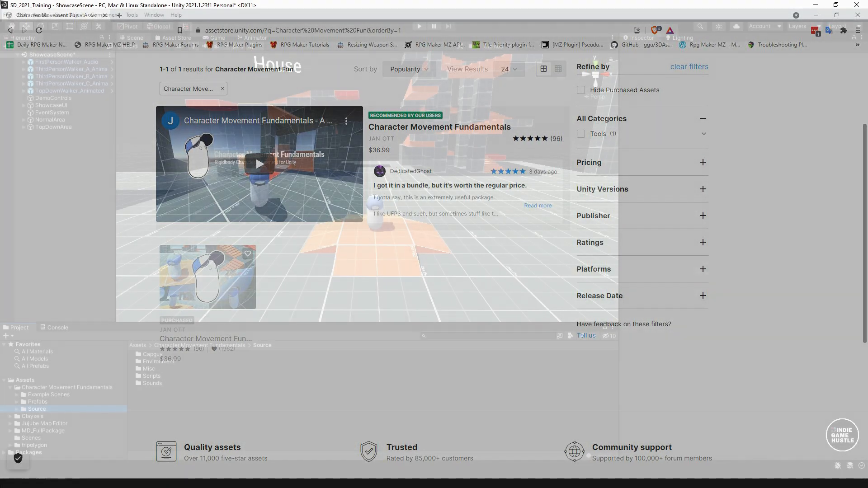
pyautogui.click(135, 38)
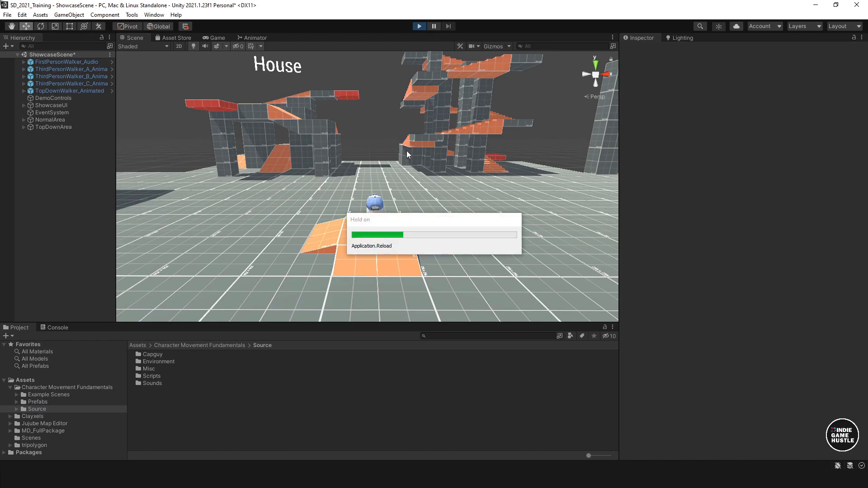
# Focus the Game view and walk the character toward the Stairs & Slopes and Gravity Tunnel areas
pyautogui.click(419, 26)
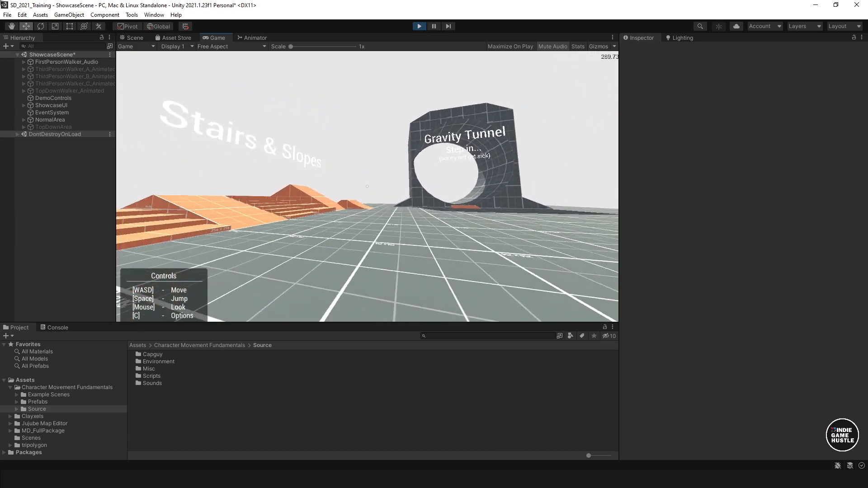
pyautogui.press('c')
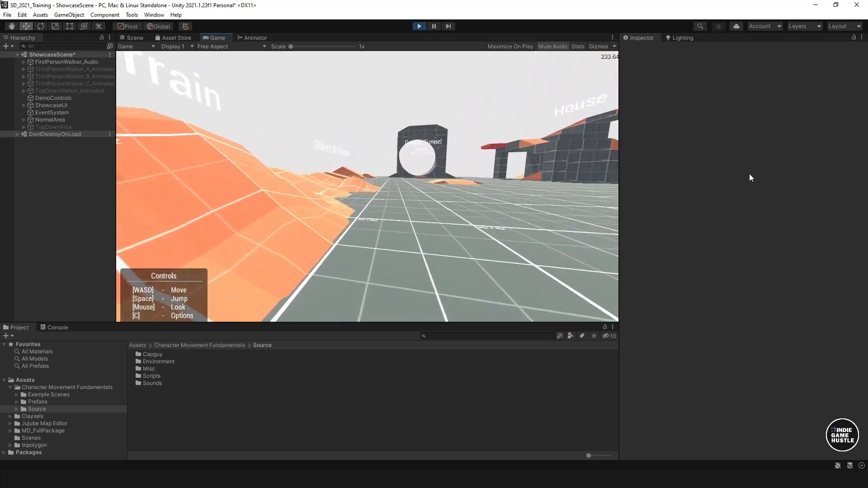
# Walk across the terrain and bring up the Choose Controller menu with C
pyautogui.press('c')
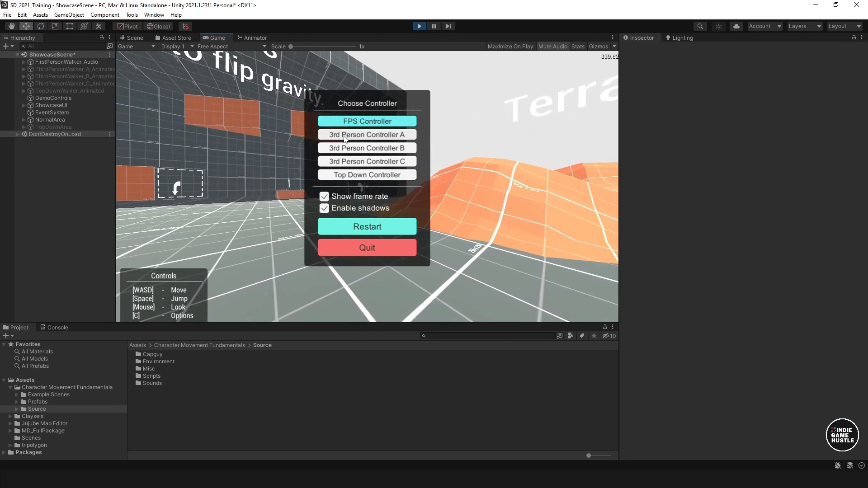
# Select 3rd Person Controller A and walk the capped capsule character around the level
pyautogui.click(367, 134)
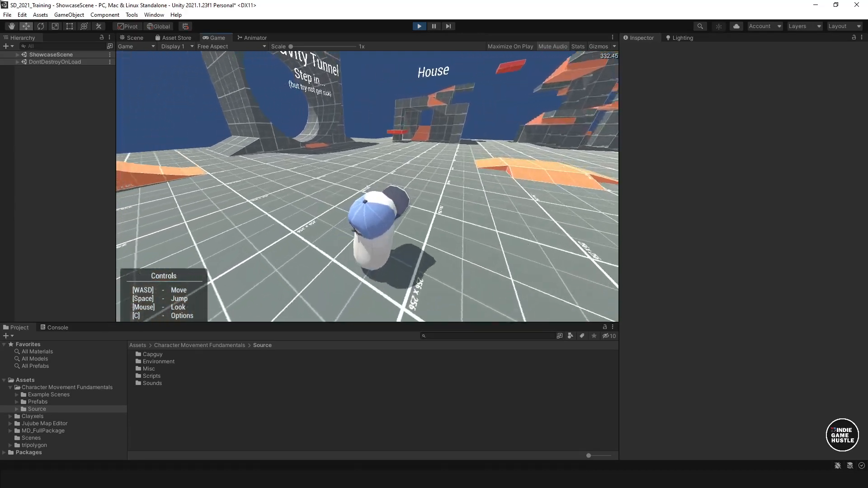
# Walk past Gravity Switches and the Gravity Tunnel, then switch to the Top Down Controller
pyautogui.press('c')
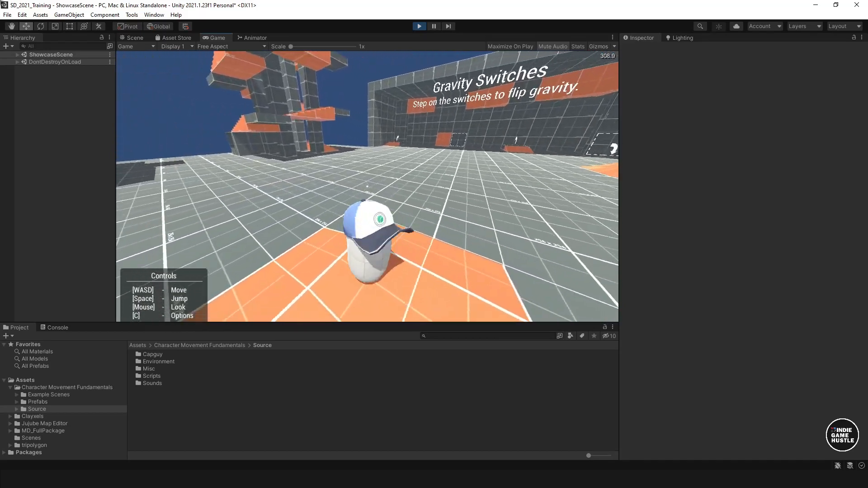
pyautogui.press('c')
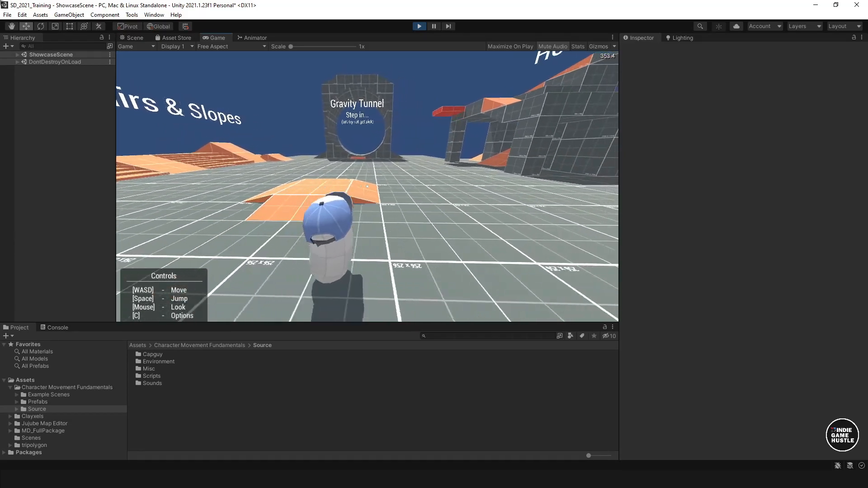
pyautogui.press('c')
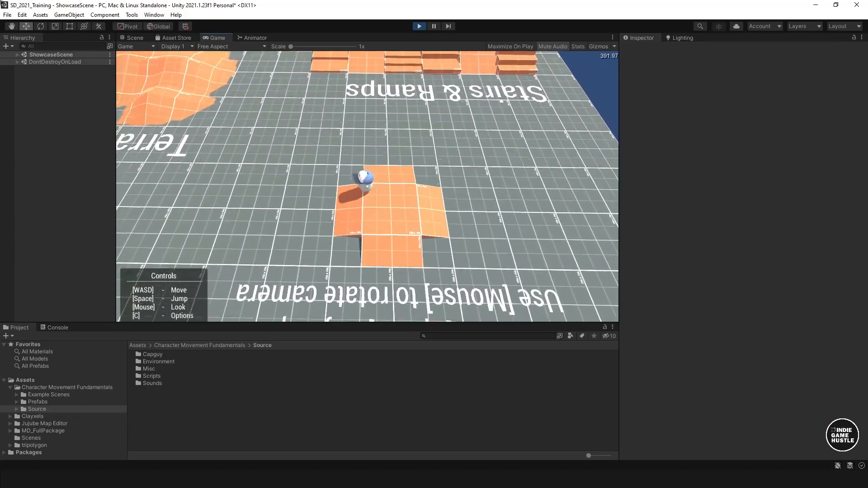
# Exit Play mode and show the Character Movement Fundamentals folder under Assets
pyautogui.press('c')
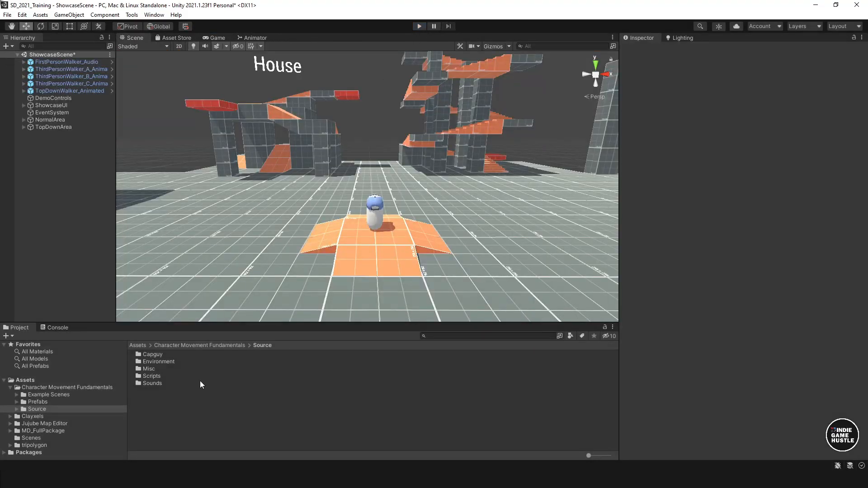
pyautogui.click(24, 379)
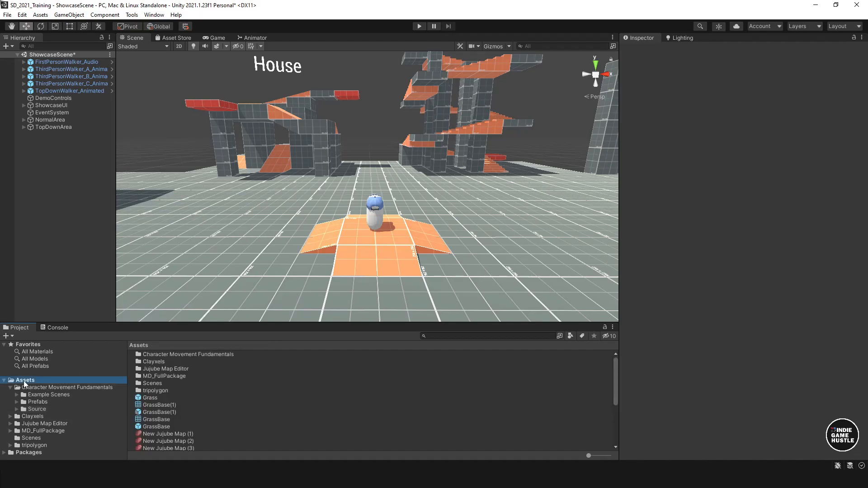
pyautogui.click(68, 387)
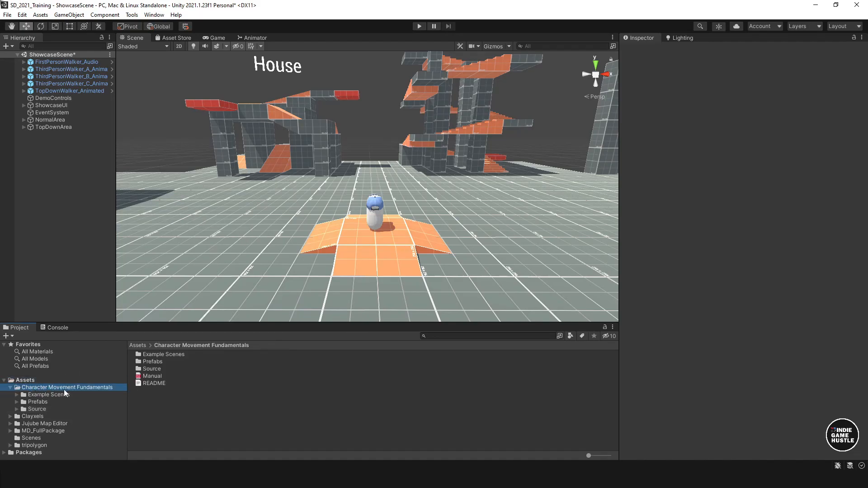
pyautogui.moveTo(156, 367)
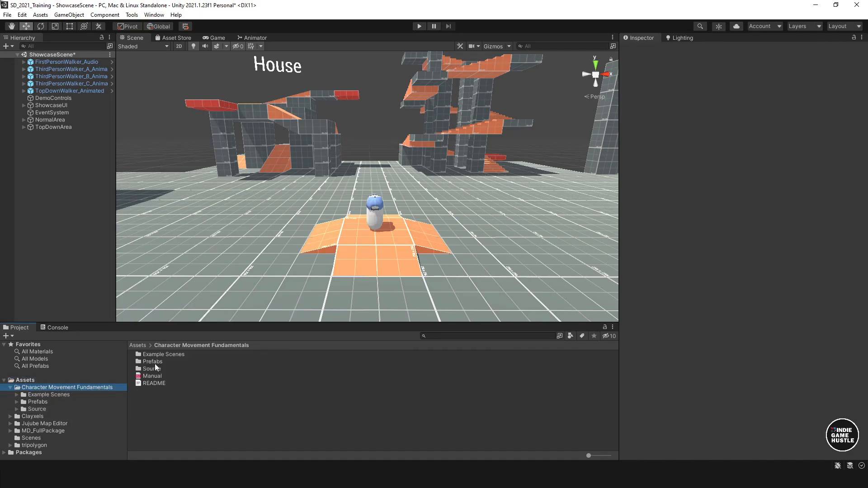
# Browse the Example Scenes and Prefabs folders, then open the Manual PDF
pyautogui.click(163, 354)
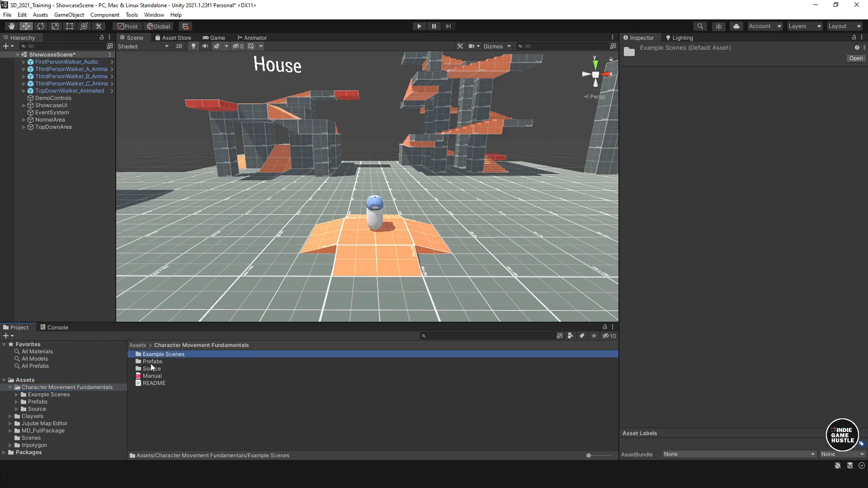
pyautogui.click(152, 361)
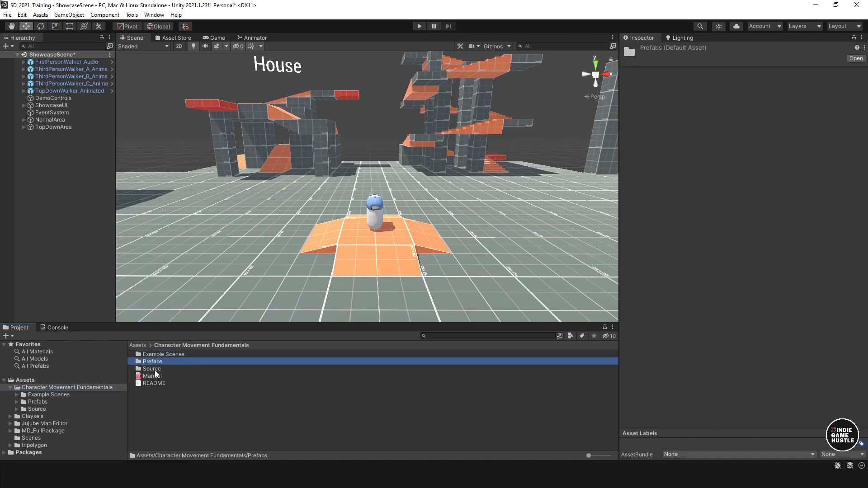
pyautogui.click(153, 376)
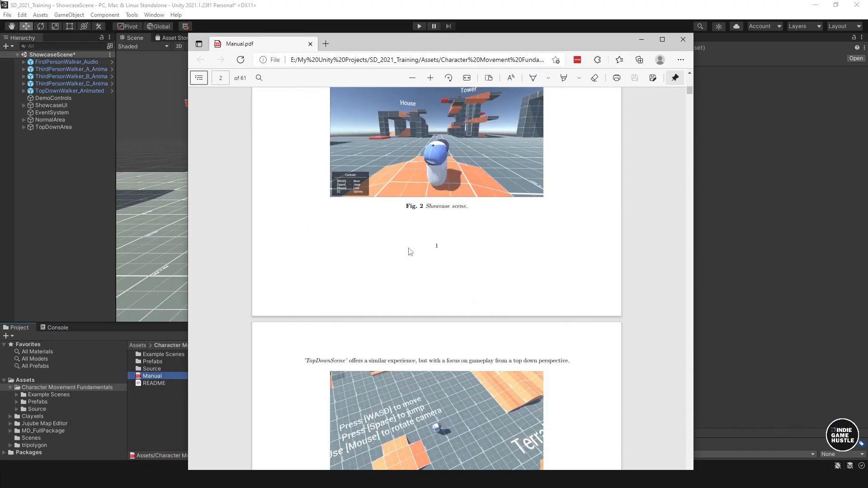
# Scroll Manual.pdf from the planet walker scene to the custom input code and camera figures near page 37
pyautogui.scroll(-3)
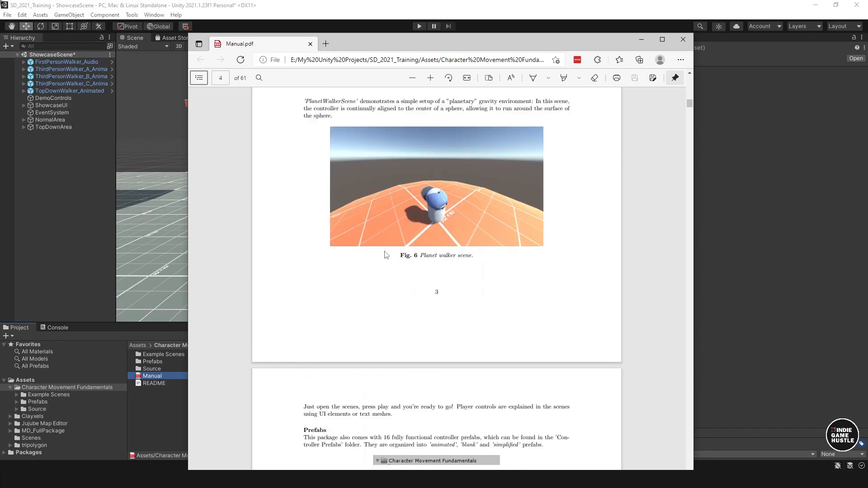
pyautogui.scroll(-3)
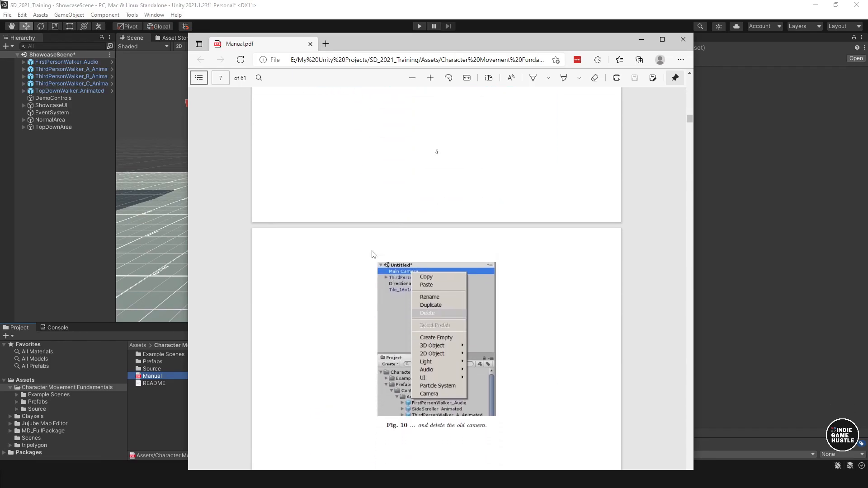
pyautogui.scroll(-3)
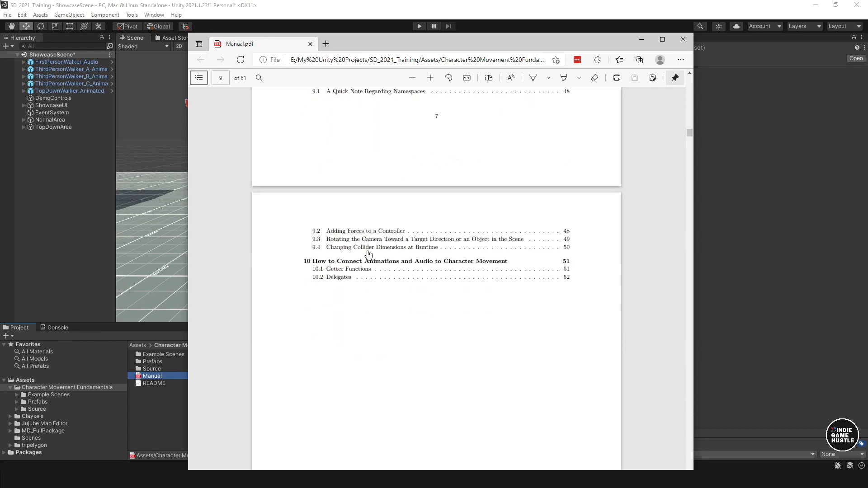
pyautogui.scroll(-3)
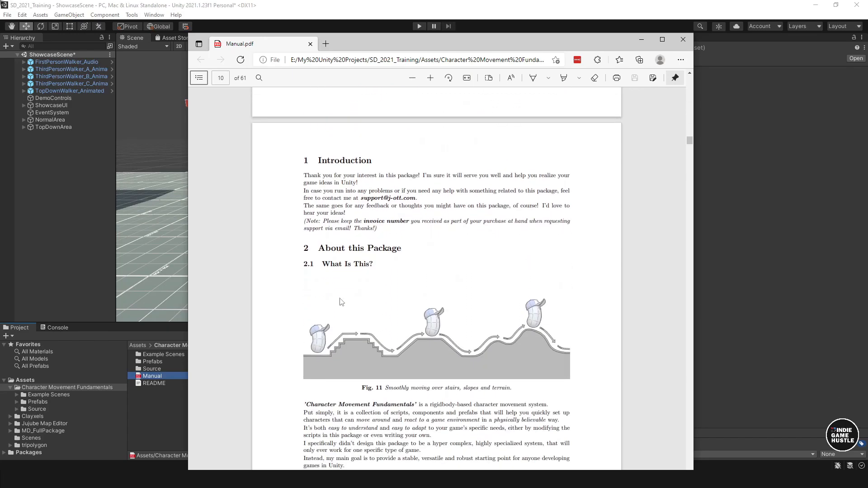
pyautogui.moveTo(463, 329)
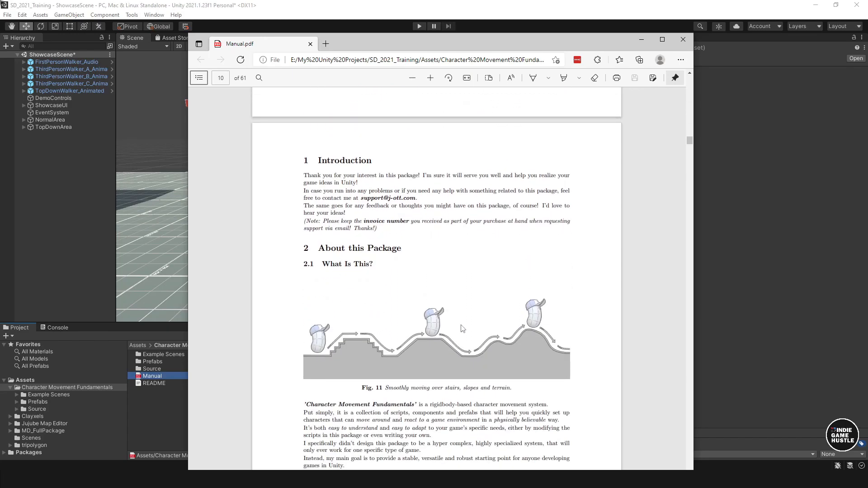
pyautogui.scroll(-3)
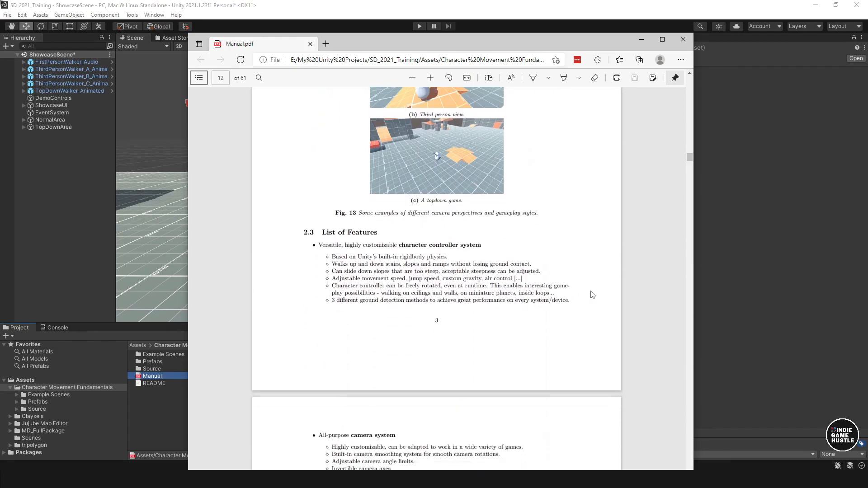
pyautogui.scroll(-3)
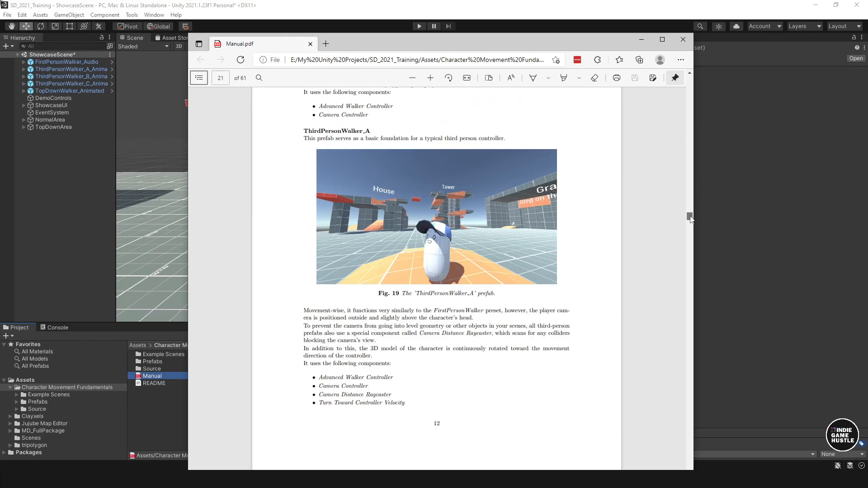
pyautogui.scroll(-3)
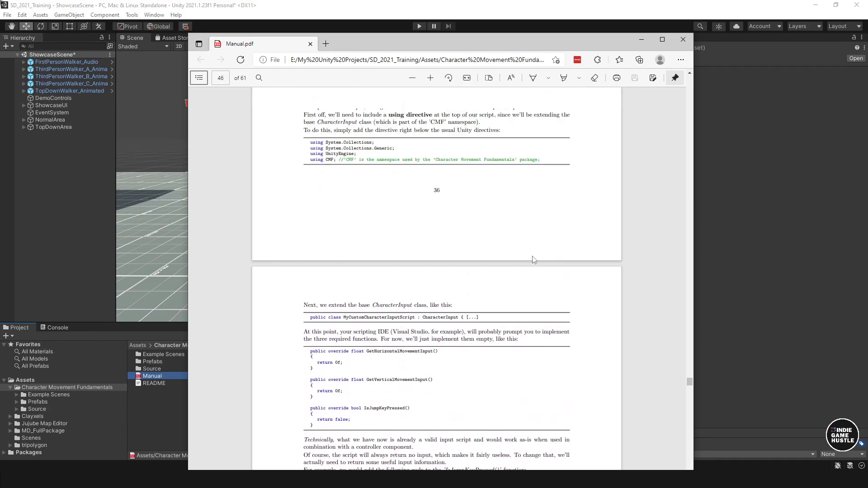
pyautogui.scroll(-3)
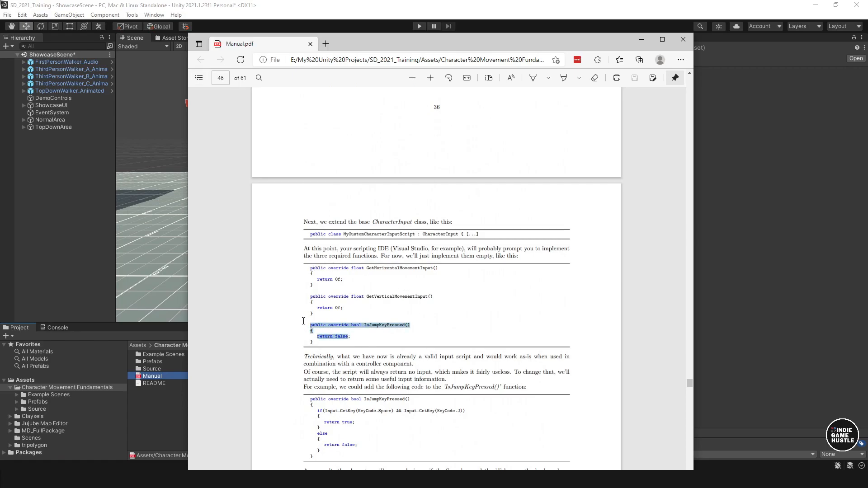
pyautogui.scroll(-3)
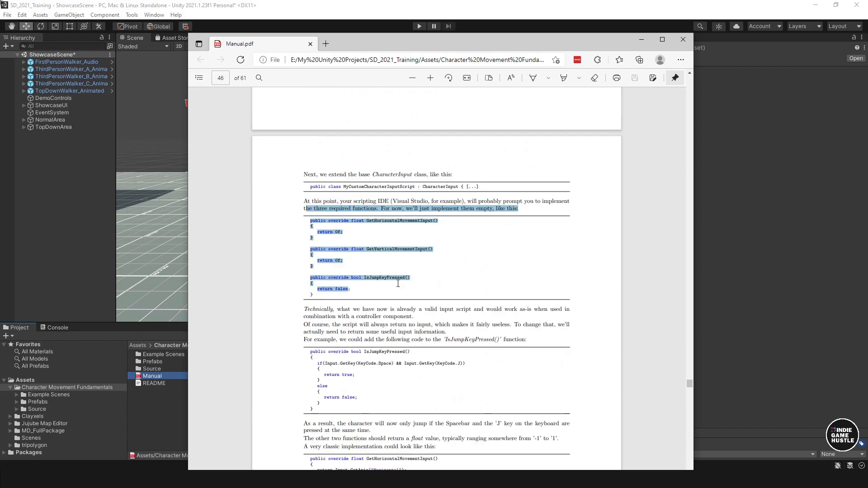
pyautogui.scroll(3)
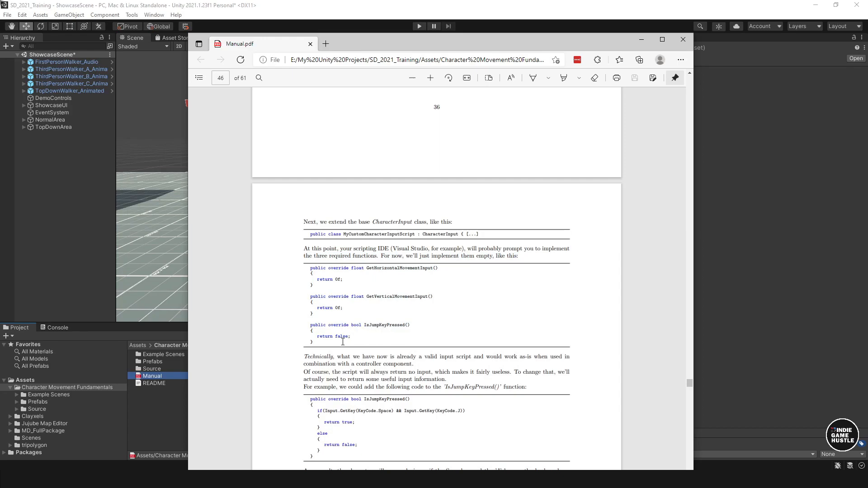
pyautogui.scroll(-3)
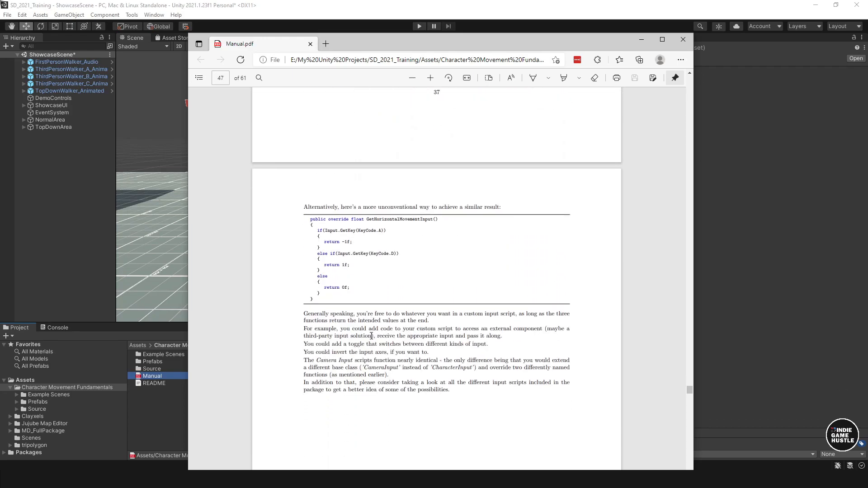
pyautogui.scroll(3)
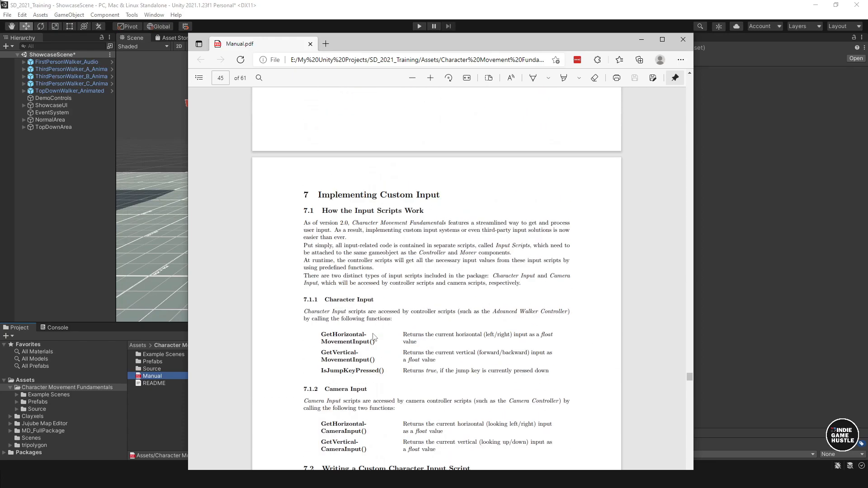
pyautogui.scroll(3)
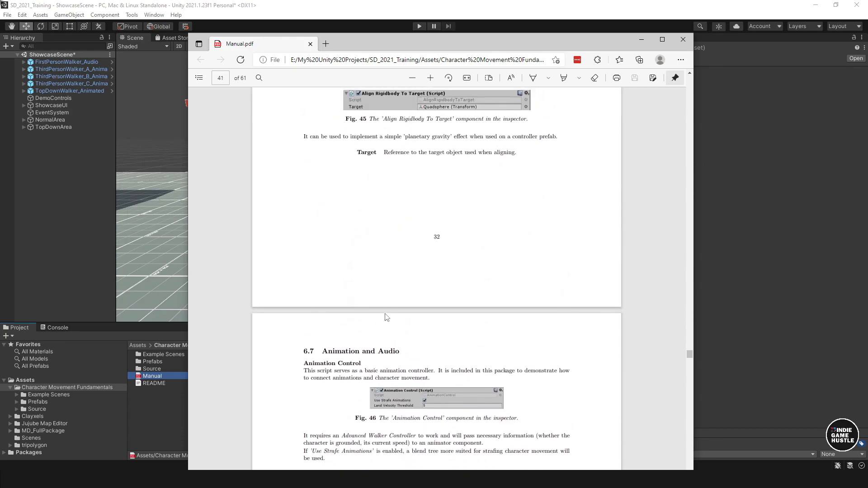
pyautogui.scroll(3)
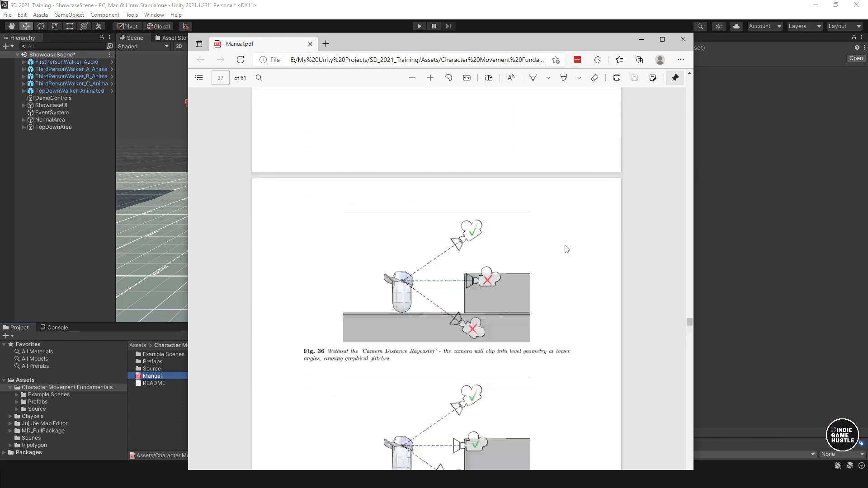
# Back in Unity, open ClickToMoveScene from Example Scenes > Special, raising the save-changes prompt
pyautogui.click(683, 39)
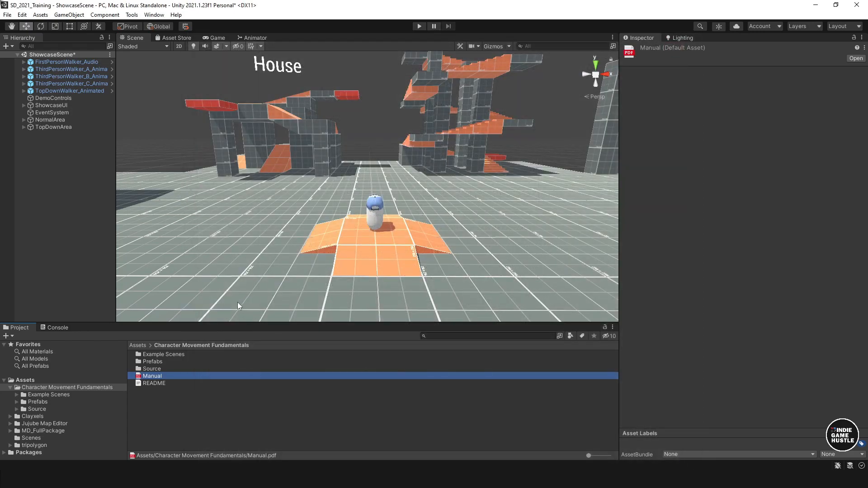
pyautogui.click(37, 402)
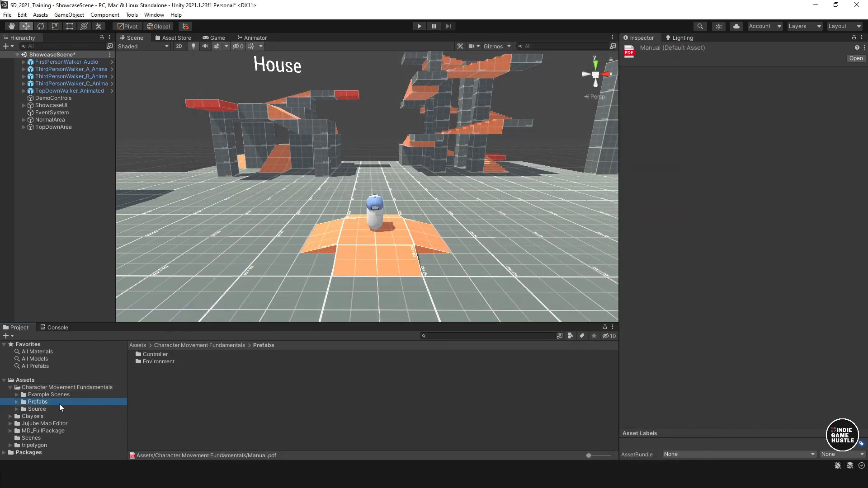
pyautogui.click(49, 395)
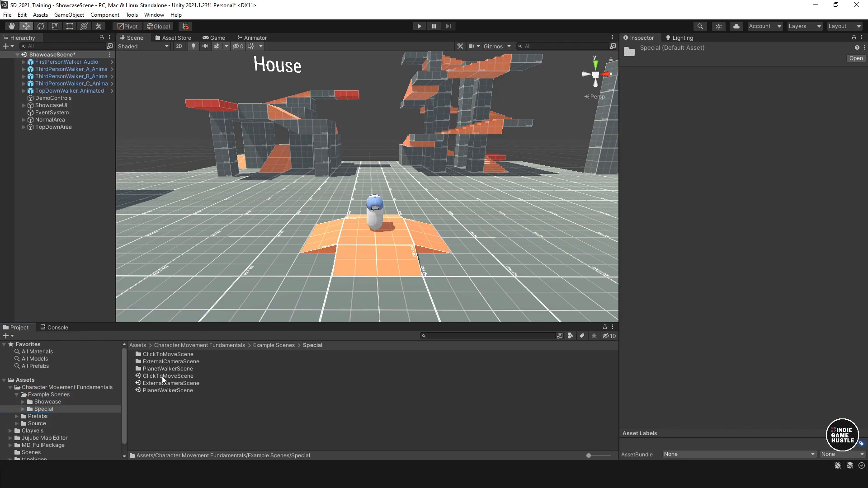
pyautogui.click(167, 375)
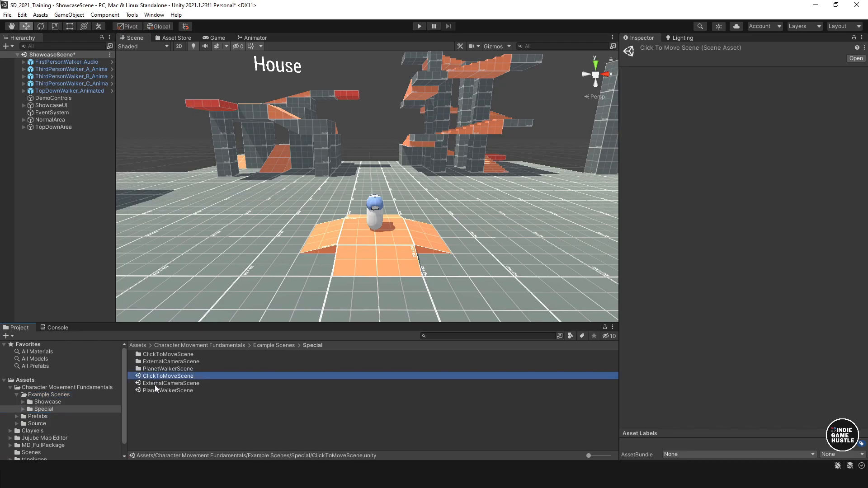
pyautogui.click(167, 390)
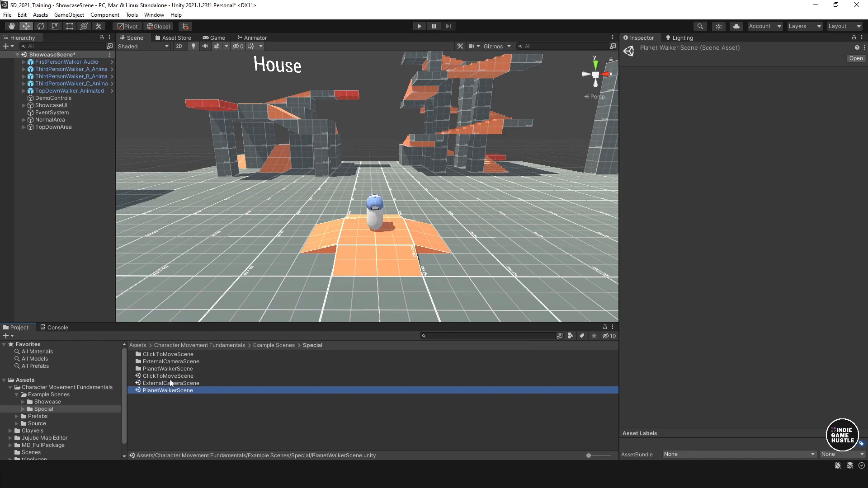
pyautogui.doubleClick(167, 375)
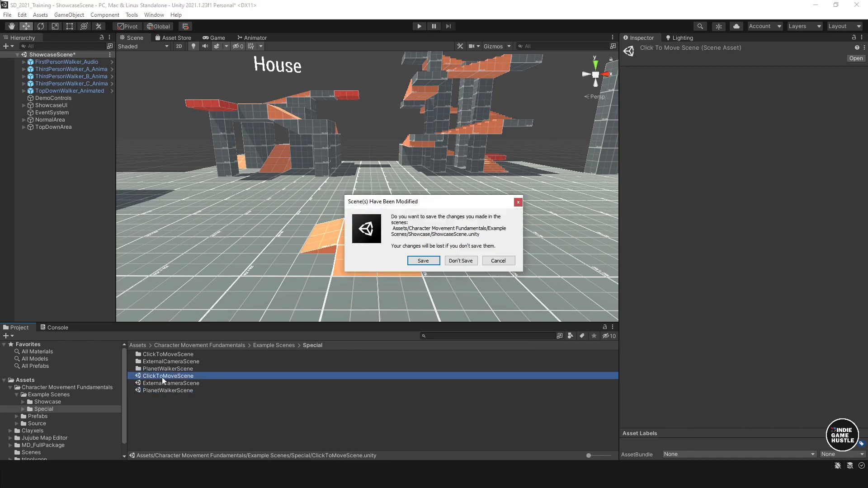
# Answer the save prompt, play ClickToMoveScene, and click floor spots to walk the character
pyautogui.click(460, 260)
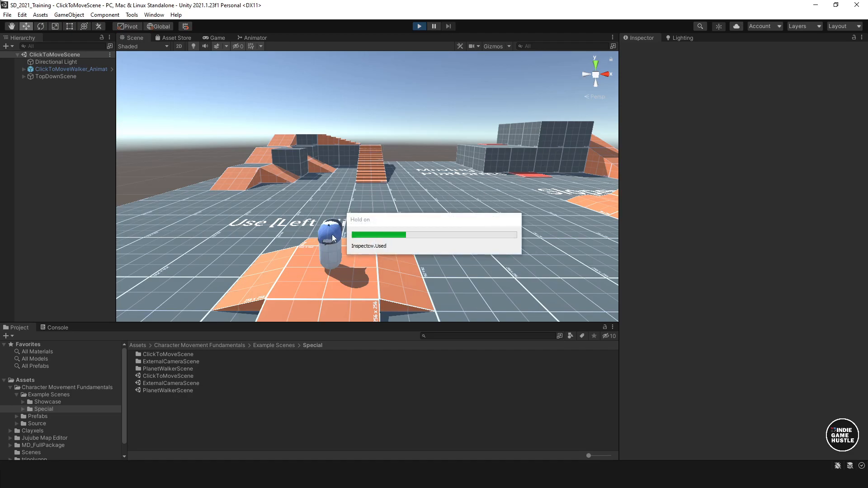
pyautogui.click(419, 26)
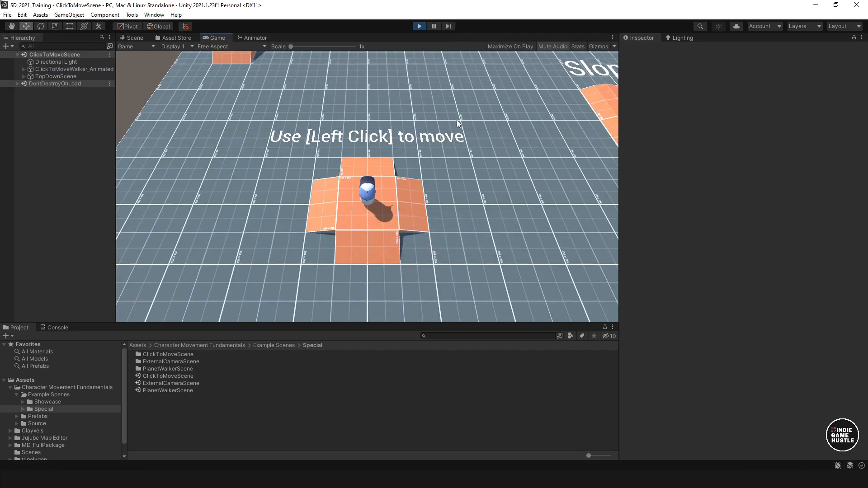
pyautogui.click(432, 268)
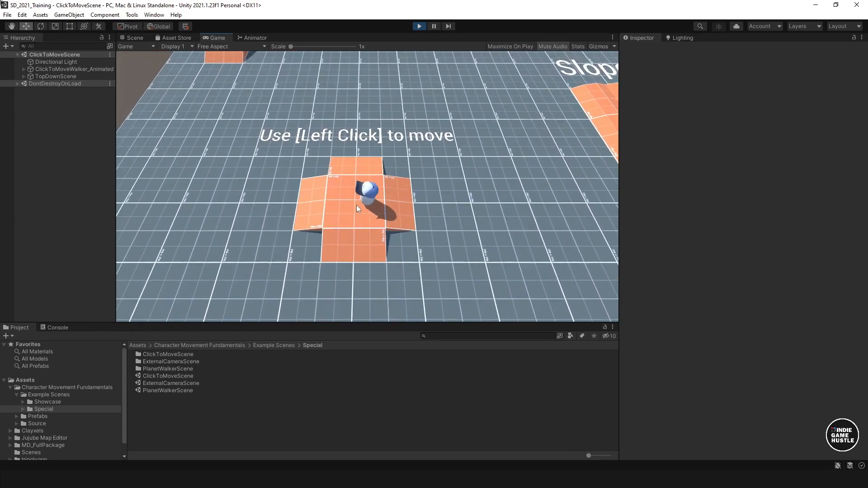
pyautogui.click(344, 313)
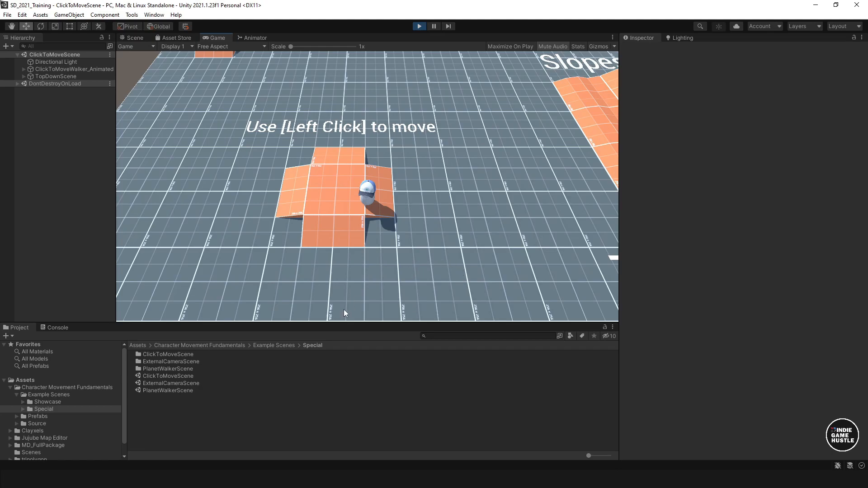
pyautogui.click(135, 38)
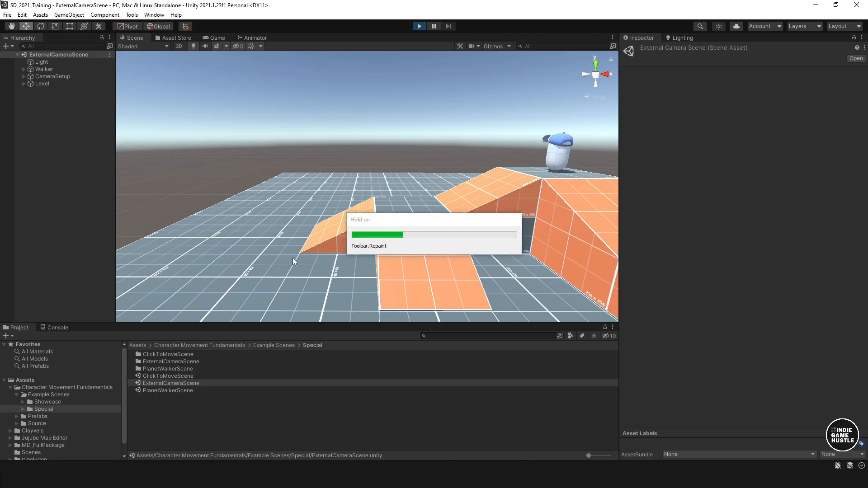
# Play the ExternalCameraScene from its fixed angled camera, then stop play mode
pyautogui.click(420, 26)
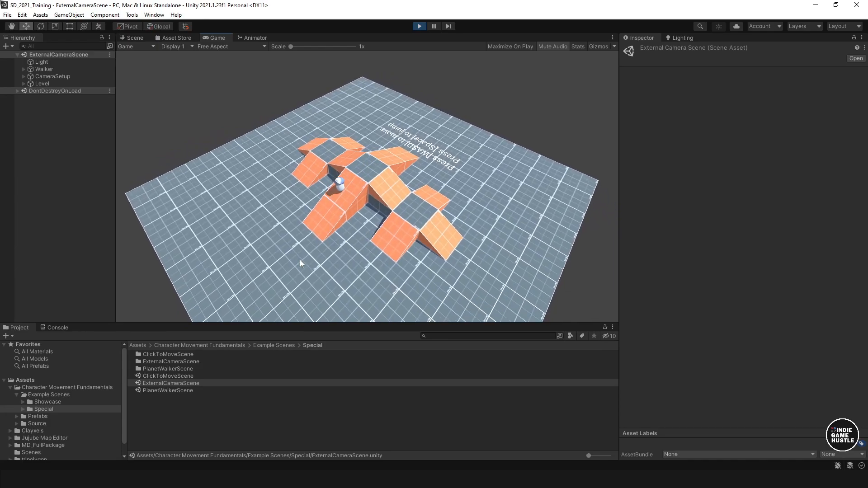
pyautogui.click(419, 26)
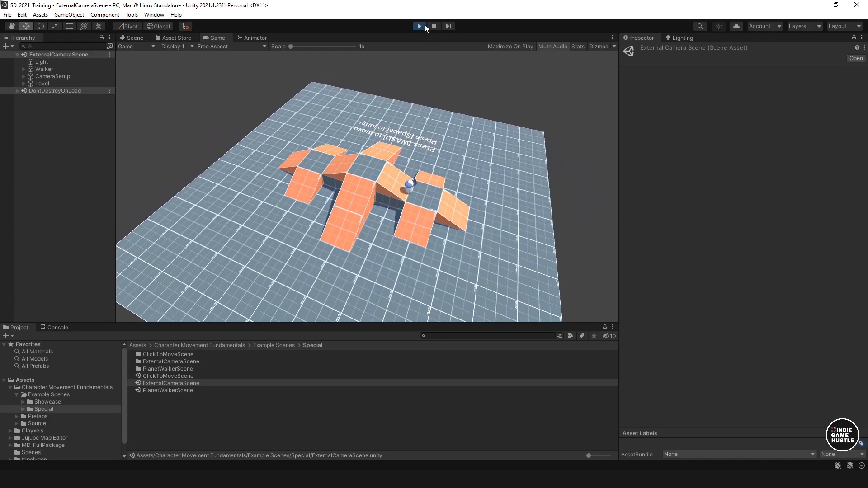
pyautogui.click(419, 26)
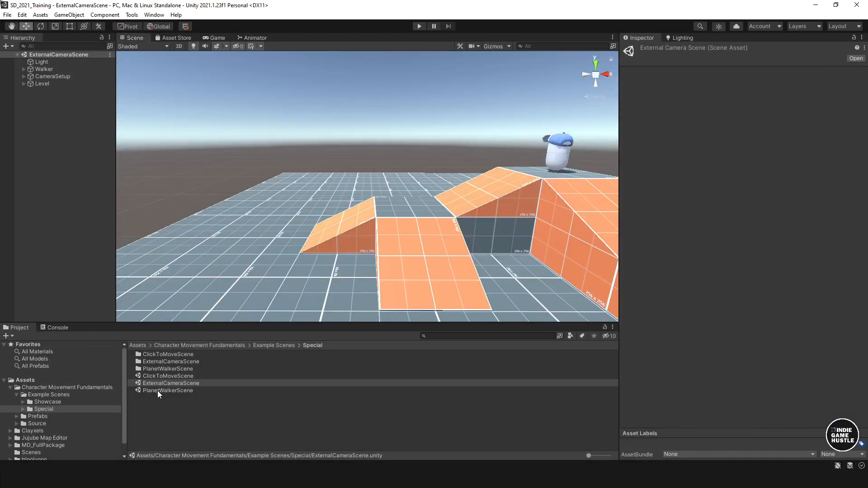
# Open PlanetWalkerScene and play it to walk the character around the sphere, then stop
pyautogui.doubleClick(168, 390)
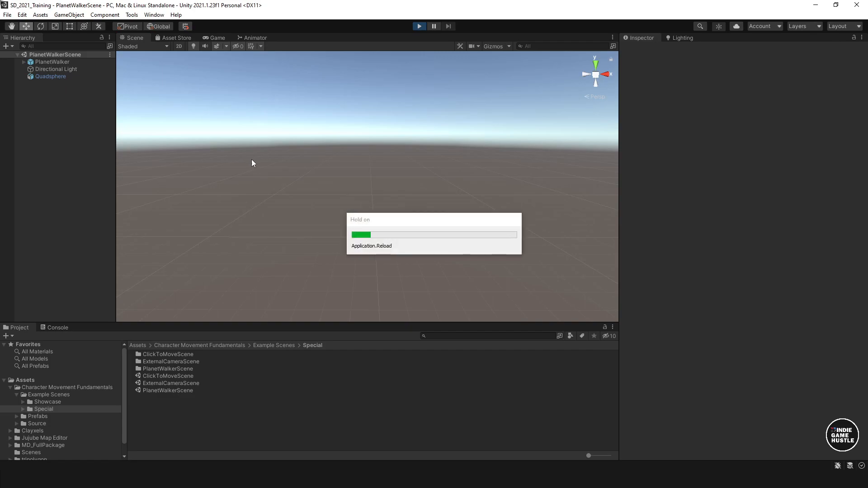
pyautogui.click(419, 26)
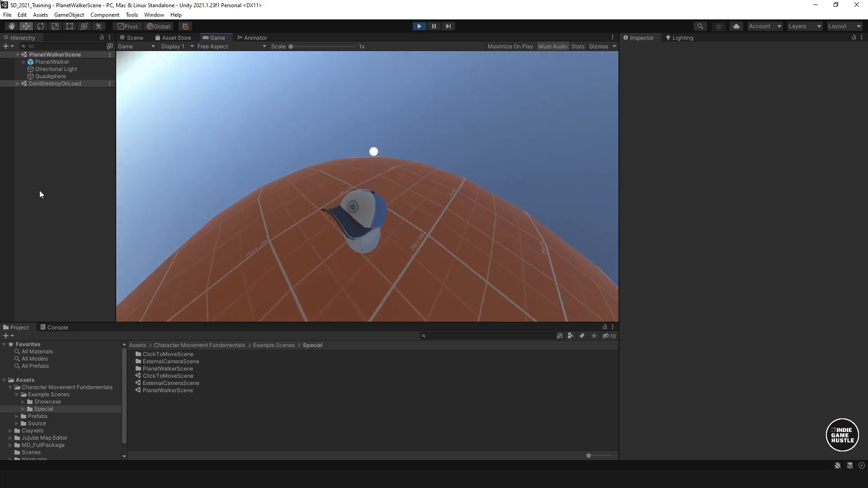
pyautogui.click(419, 26)
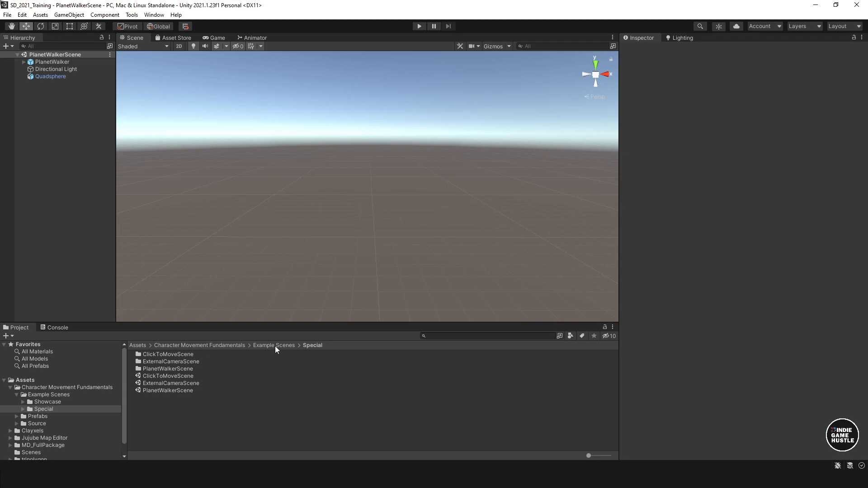
# Go back to Example Scenes and open ShowcaseScene from the Showcase folder
pyautogui.click(199, 345)
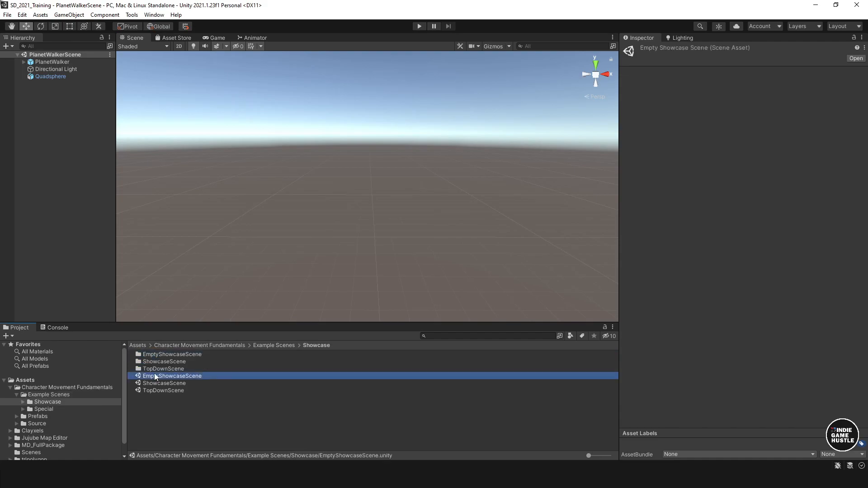
pyautogui.doubleClick(164, 383)
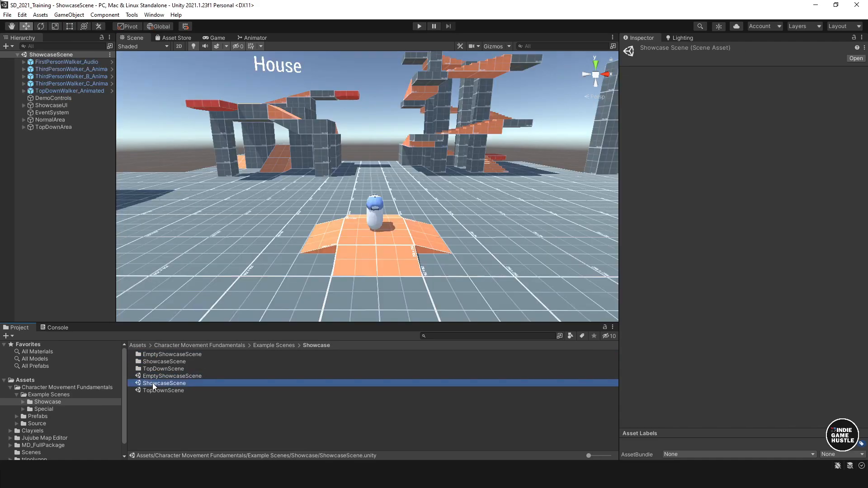
# Select ThirdPersonWalker_A_Animated and expand its ModelRoot and CameraRoot children
pyautogui.click(71, 76)
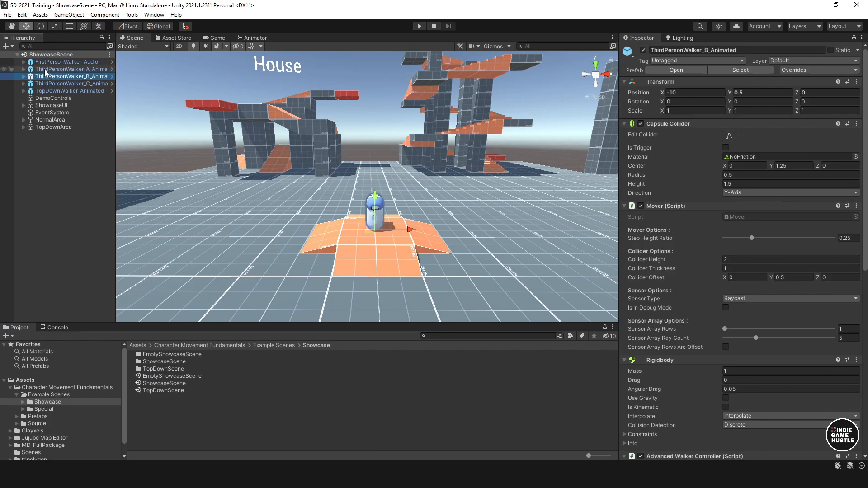
pyautogui.click(24, 69)
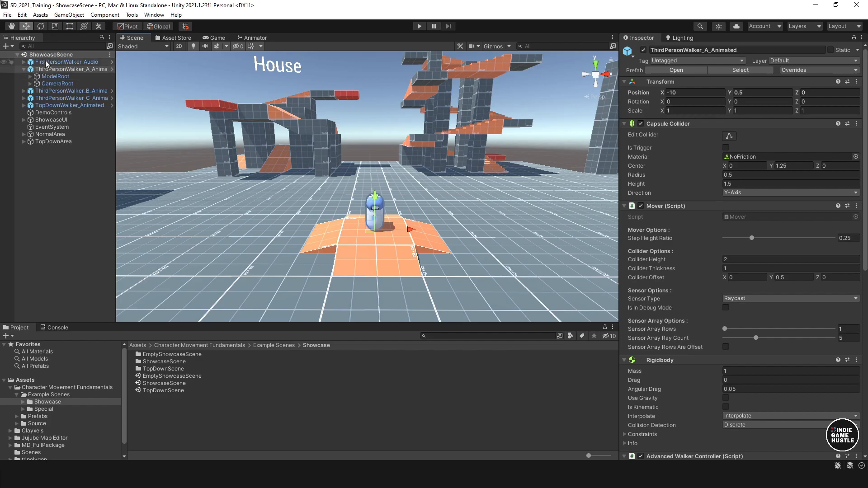
pyautogui.click(71, 68)
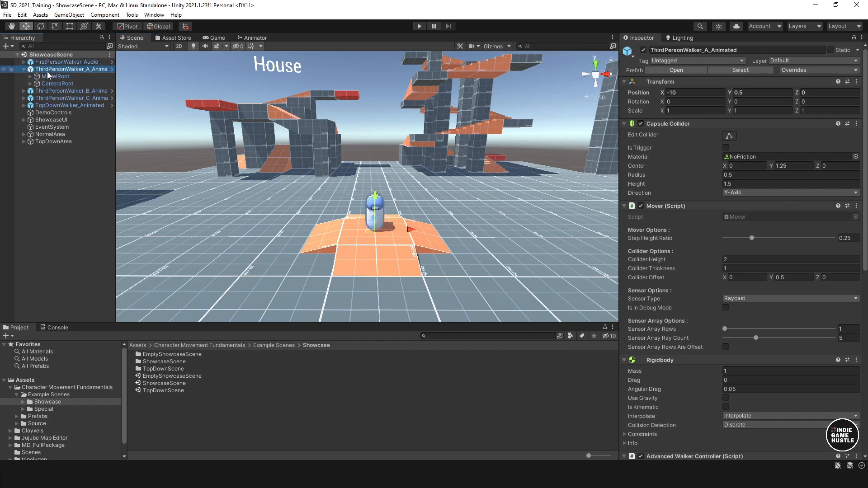
pyautogui.click(57, 90)
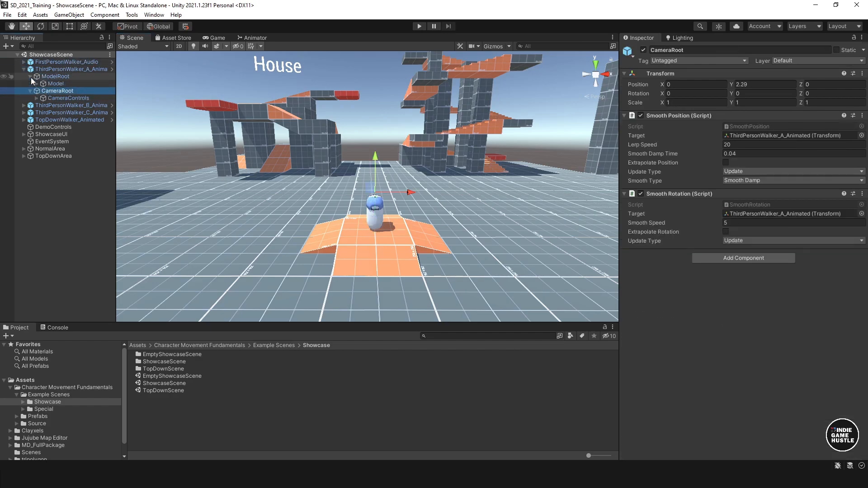
# Expand Model, CameraControls, CameraTarget and CapGuy_Model to reveal the camera, CapGuy and Rig
pyautogui.click(55, 83)
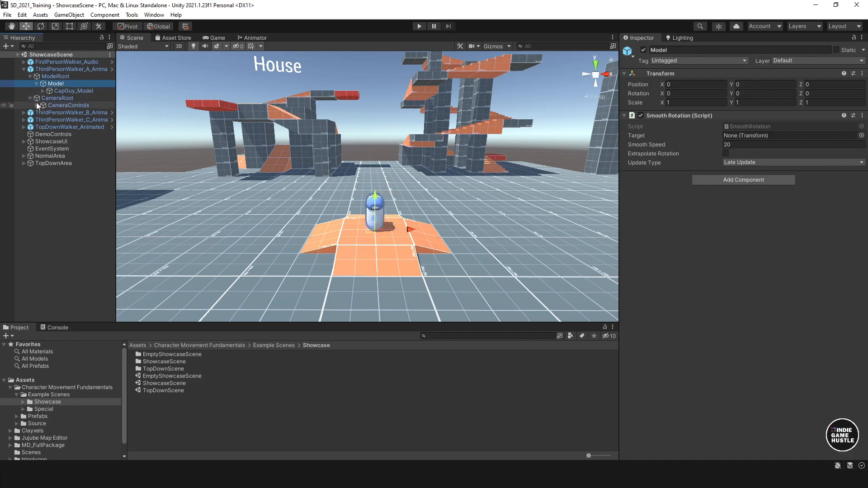
pyautogui.click(37, 106)
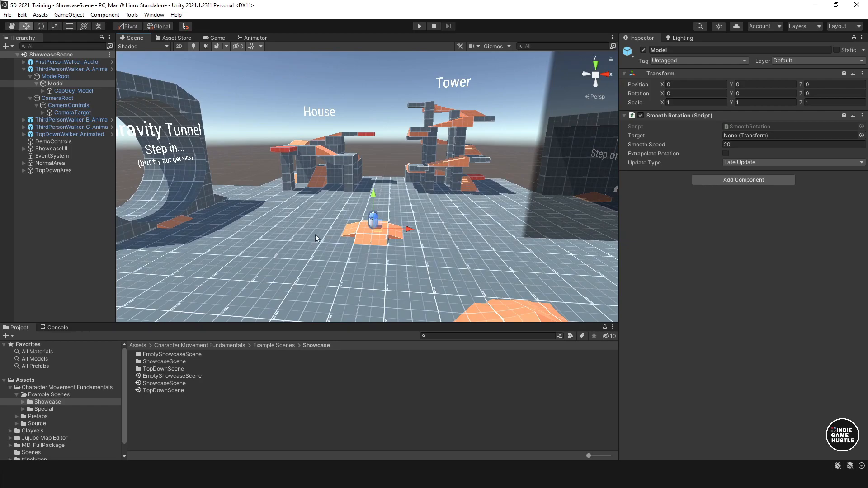
pyautogui.moveTo(420, 198)
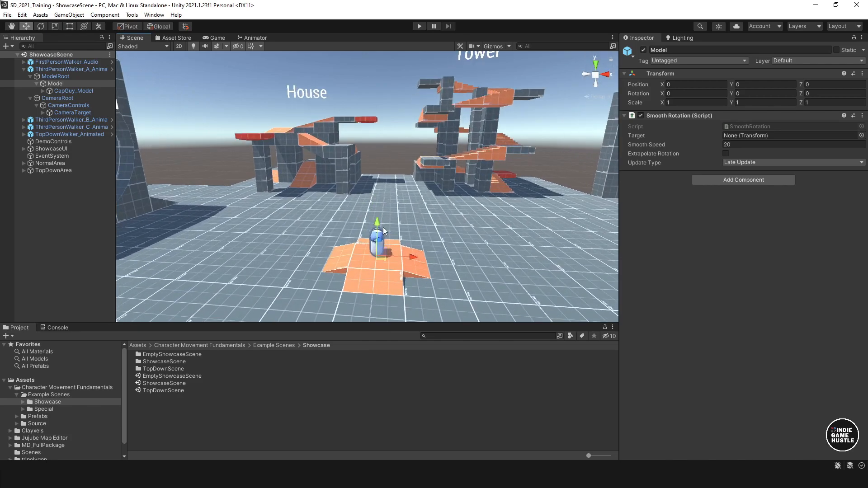
pyautogui.click(68, 106)
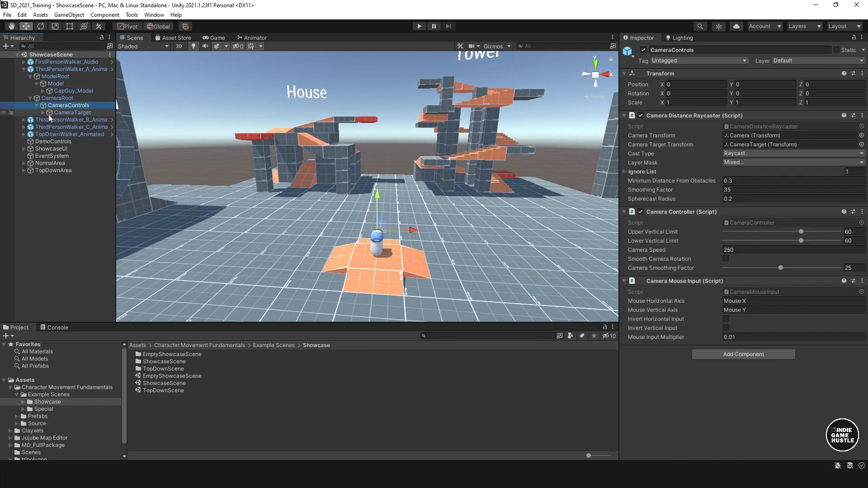
pyautogui.click(57, 98)
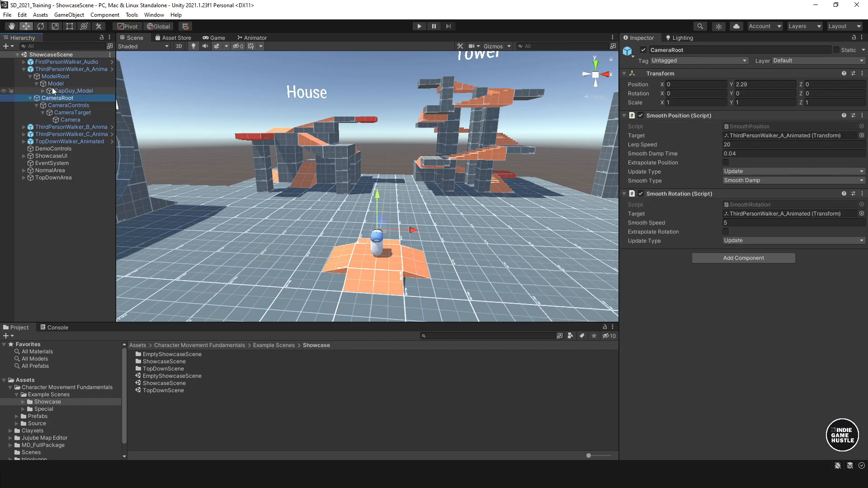
pyautogui.click(44, 91)
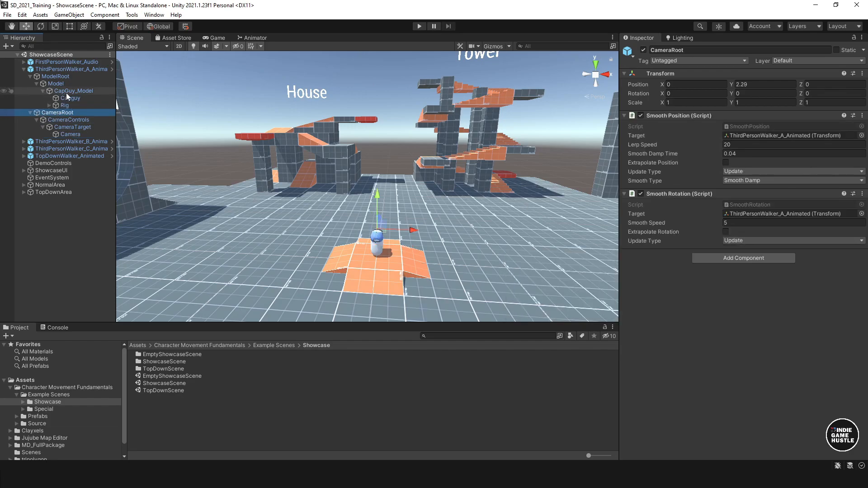